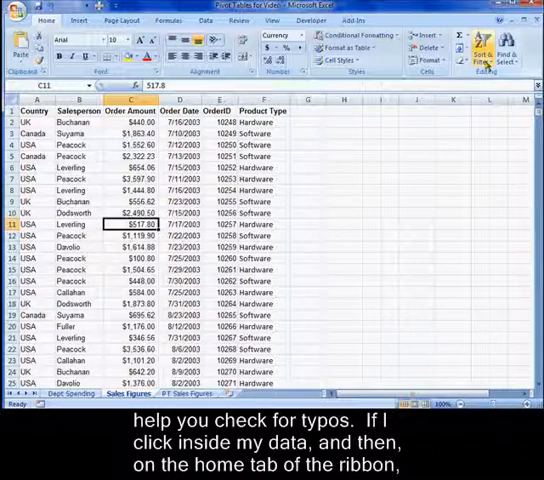
{"action": "mouse_move", "coordinate": [490, 55]}
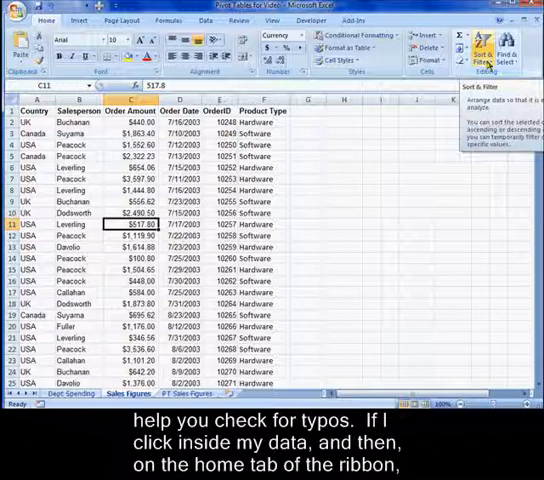
- Turn on filtering and inspect the Country and Salesperson entry lists for typos
{"action": "left_click", "coordinate": [481, 48]}
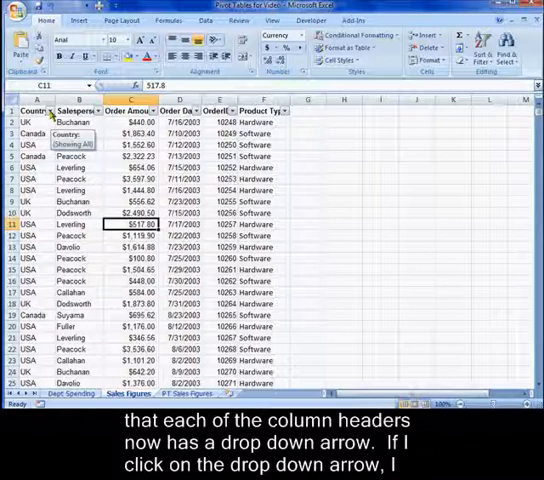
{"action": "left_click", "coordinate": [62, 110]}
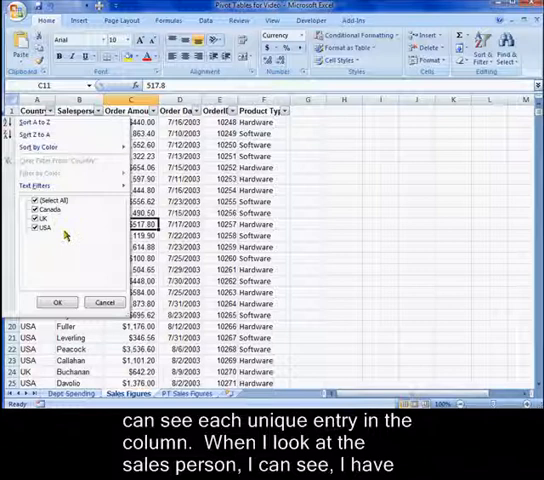
{"action": "left_click", "coordinate": [57, 302]}
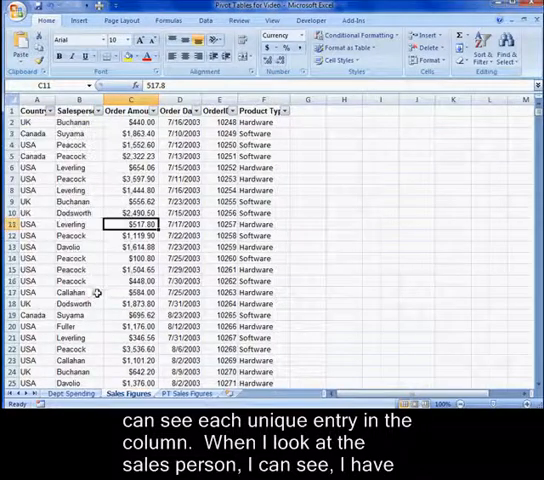
{"action": "left_click", "coordinate": [96, 110]}
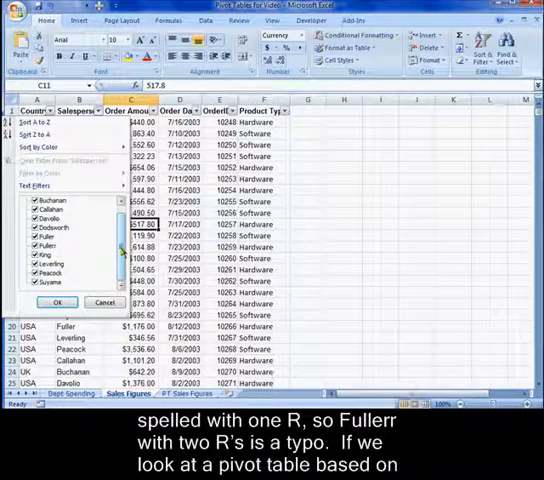
{"action": "left_click", "coordinate": [189, 393]}
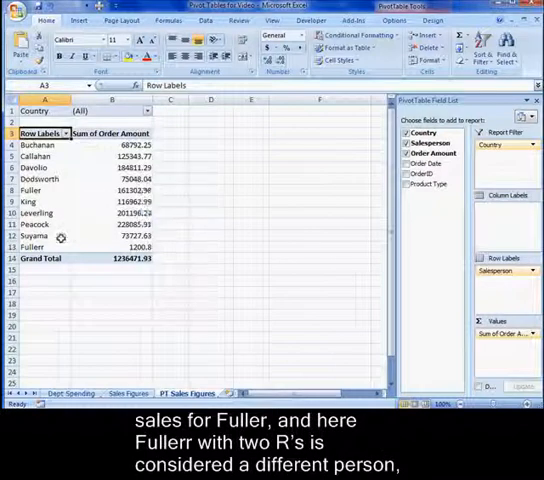
{"action": "mouse_move", "coordinate": [48, 247]}
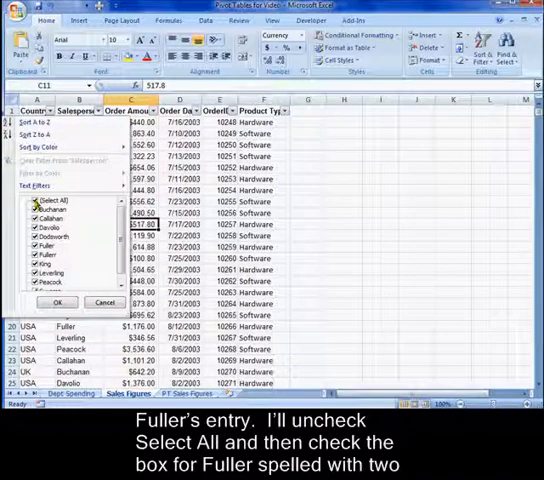
- Filter Salesperson to only Fullerr, then reopen the Salesperson filter to clear it
{"action": "left_click", "coordinate": [34, 201]}
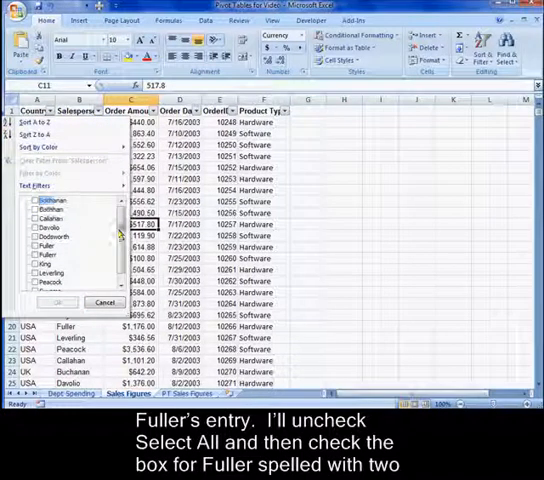
{"action": "left_click", "coordinate": [45, 245]}
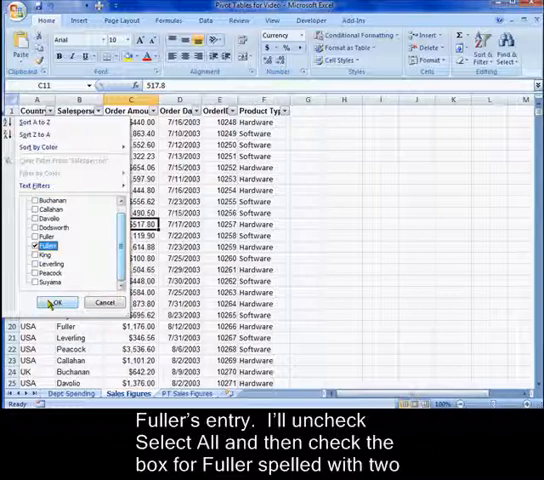
{"action": "left_click", "coordinate": [55, 302]}
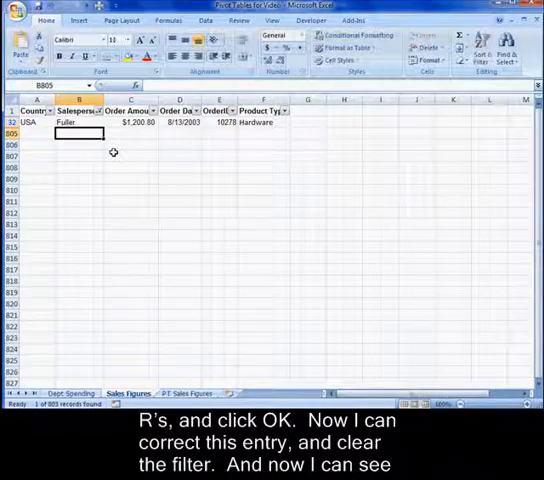
{"action": "left_click", "coordinate": [96, 110]}
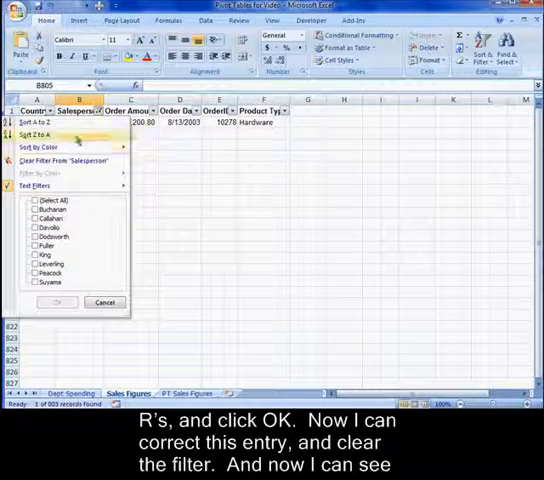
{"action": "mouse_move", "coordinate": [63, 160]}
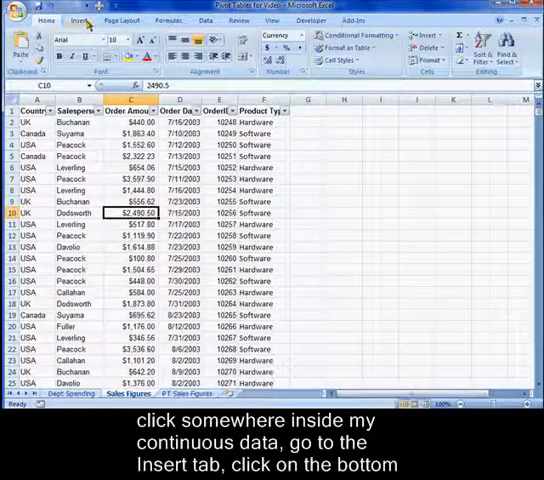
- Insert a new PivotTable from the sales data on the Insert tab
{"action": "left_click", "coordinate": [77, 19]}
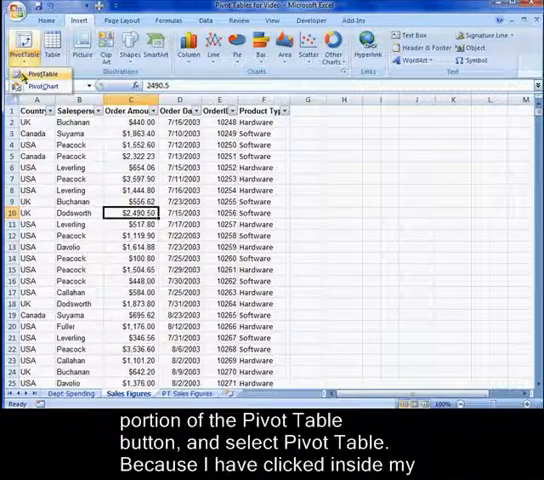
{"action": "left_click", "coordinate": [22, 48]}
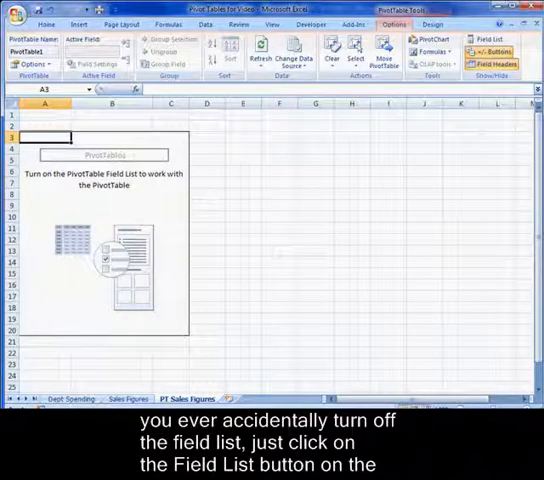
- Show the PivotTable Field List and switch to the PivotTable Design options
{"action": "left_click", "coordinate": [504, 39]}
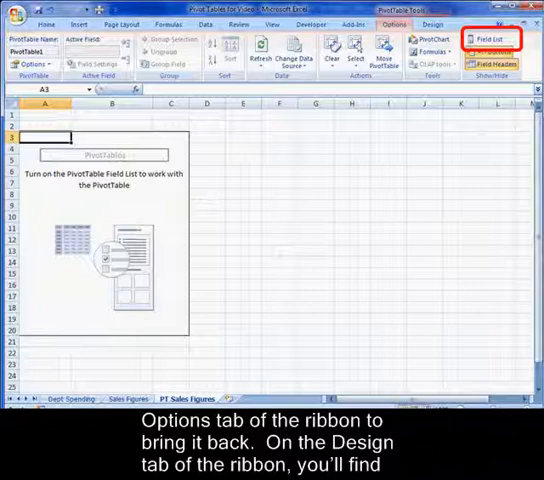
{"action": "left_click", "coordinate": [502, 39]}
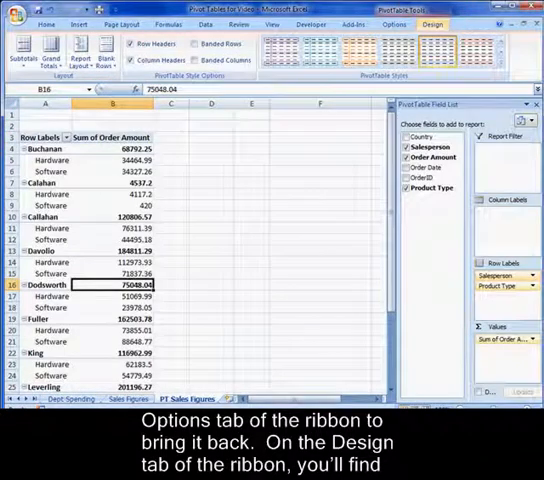
{"action": "left_click", "coordinate": [432, 24]}
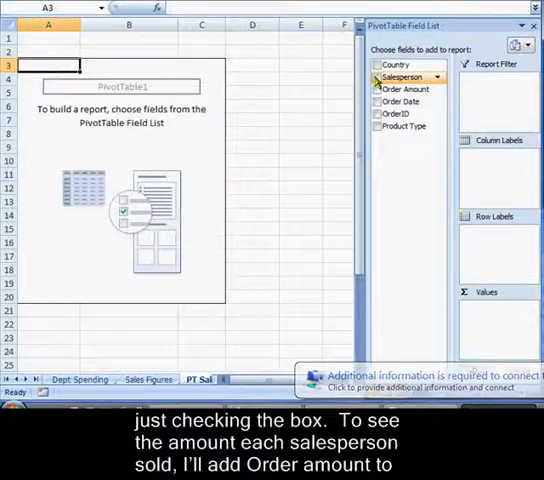
- Check Salesperson in the Field List to list salespeople as rows
{"action": "left_click", "coordinate": [378, 78]}
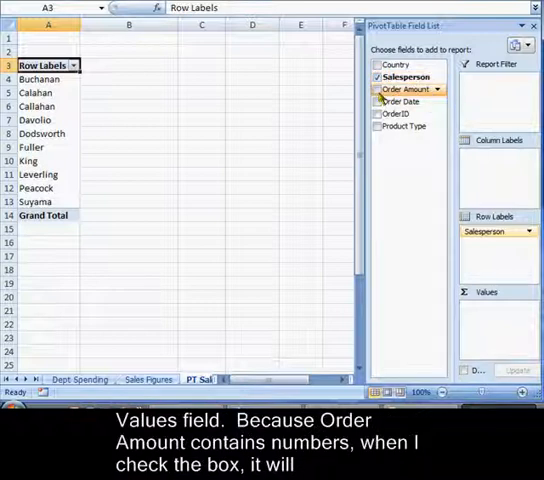
- Add Order Amount as Sum of Order Amount, giving a 1236471.93 grand total
{"action": "left_click", "coordinate": [377, 91]}
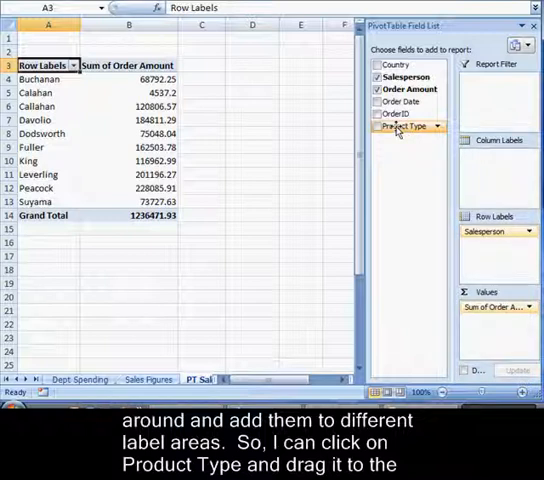
- Drag Product Type into Row Labels below Salesperson
{"action": "left_click_drag", "start_coordinate": [400, 125], "coordinate": [505, 251]}
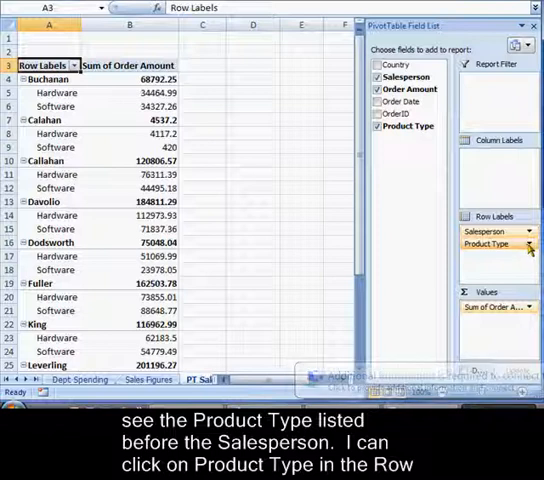
- Move the Product Type row field above Salesperson using its field options
{"action": "left_click", "coordinate": [489, 244]}
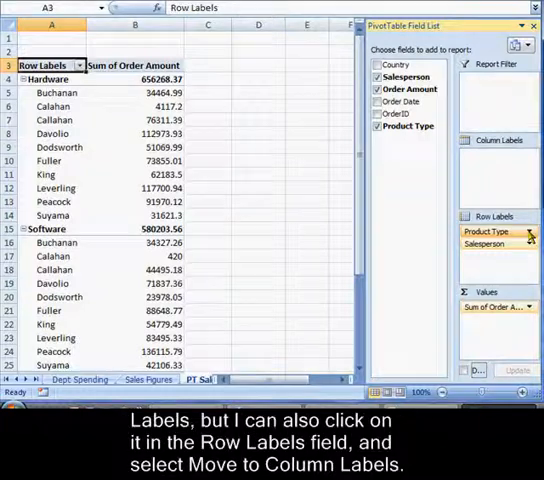
- Use Product Type's field options to move it into Column Labels
{"action": "left_click", "coordinate": [490, 231]}
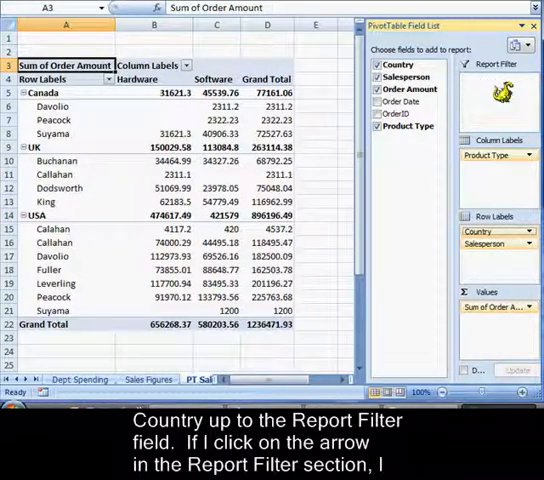
- Make Country the report filter and show only Canada's sales
{"action": "left_click", "coordinate": [186, 38]}
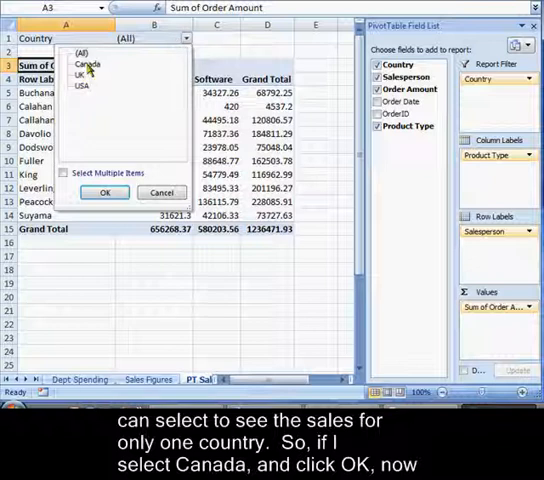
{"action": "left_click", "coordinate": [88, 64]}
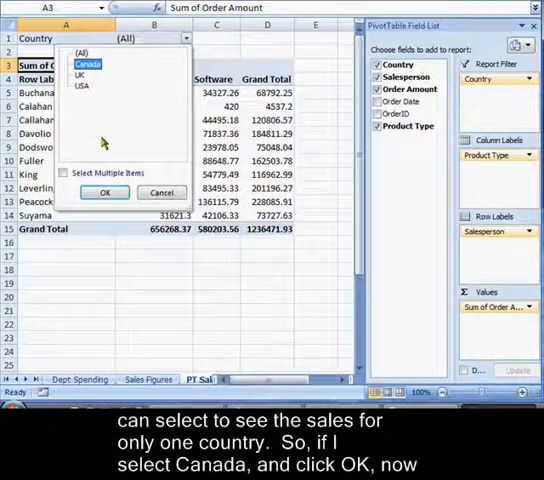
{"action": "left_click", "coordinate": [105, 192]}
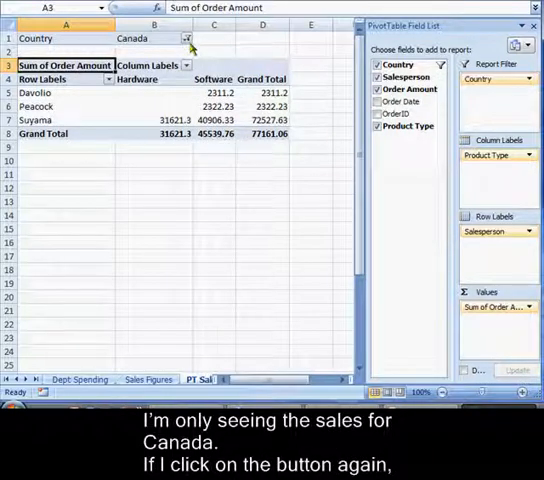
- Set the Country report filter back to (All) countries
{"action": "left_click", "coordinate": [187, 38]}
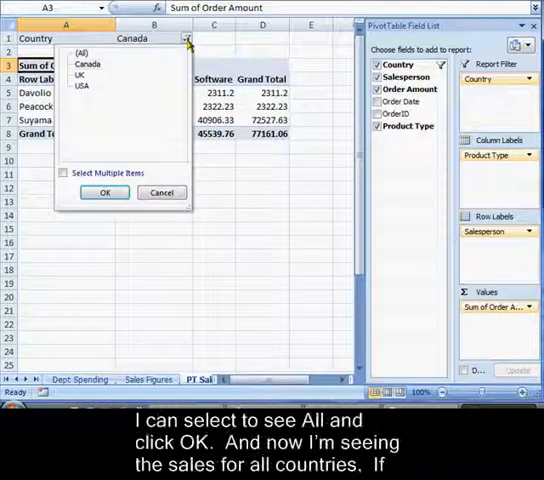
{"action": "left_click", "coordinate": [78, 52]}
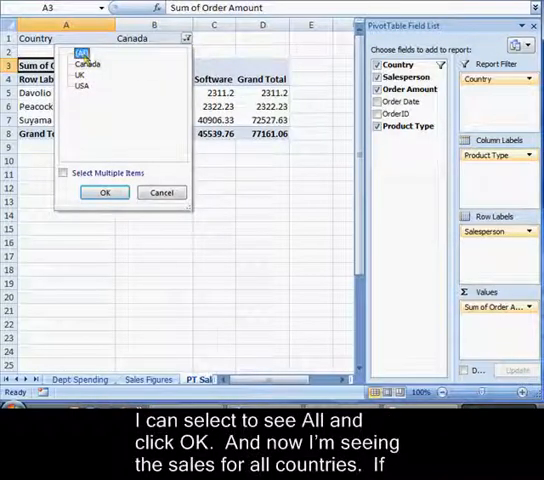
{"action": "left_click", "coordinate": [105, 192]}
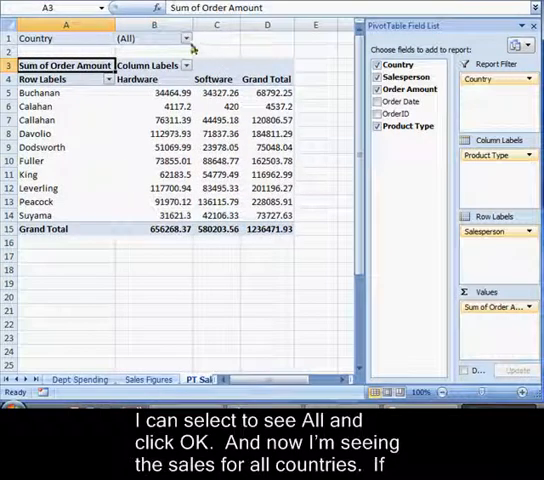
{"action": "left_click", "coordinate": [187, 38]}
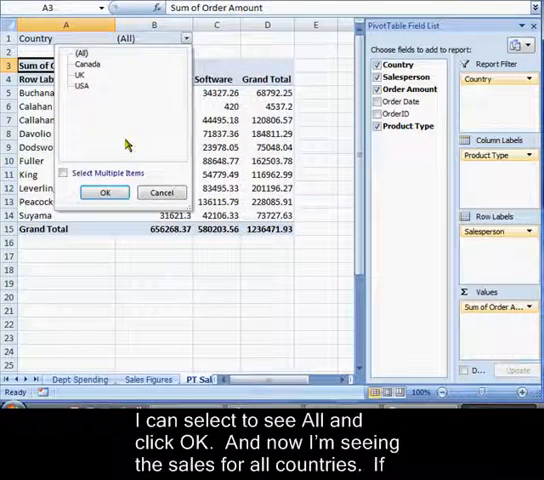
- Filter Country to Canada and USA by excluding UK, then restore the (All) countries
{"action": "left_click", "coordinate": [63, 173]}
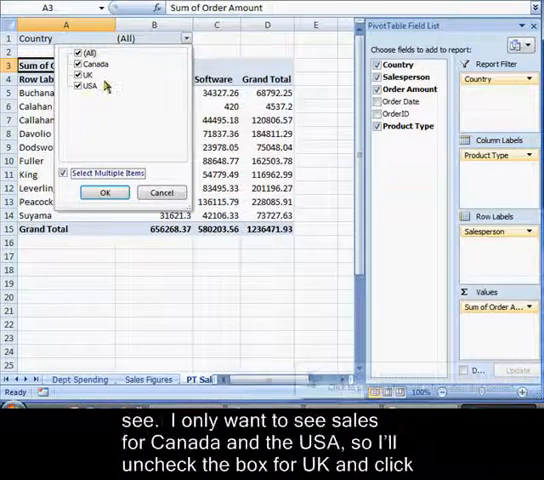
{"action": "left_click", "coordinate": [76, 74]}
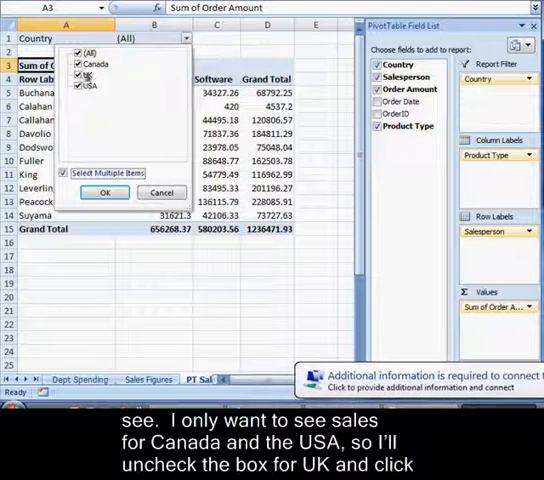
{"action": "left_click", "coordinate": [76, 74]}
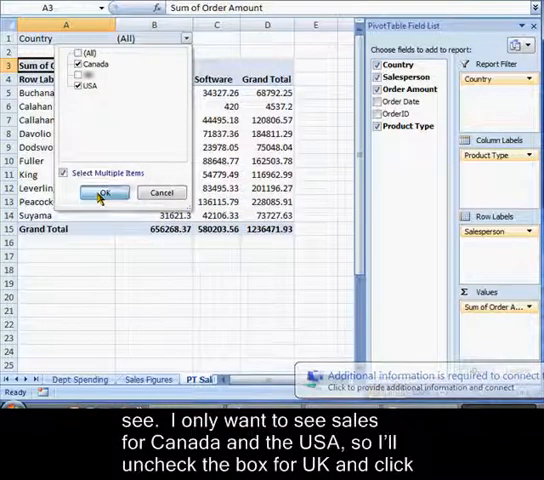
{"action": "left_click", "coordinate": [105, 192]}
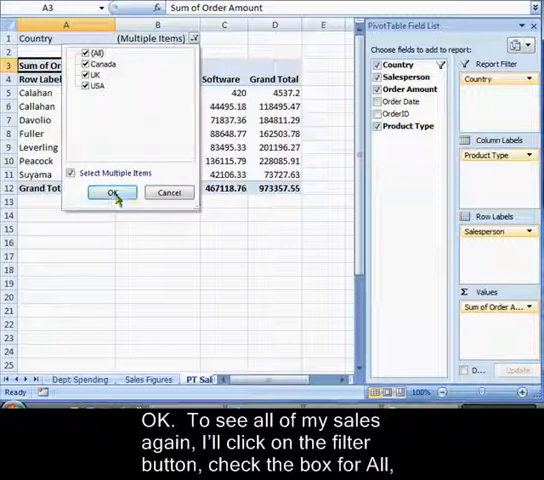
{"action": "left_click", "coordinate": [112, 192]}
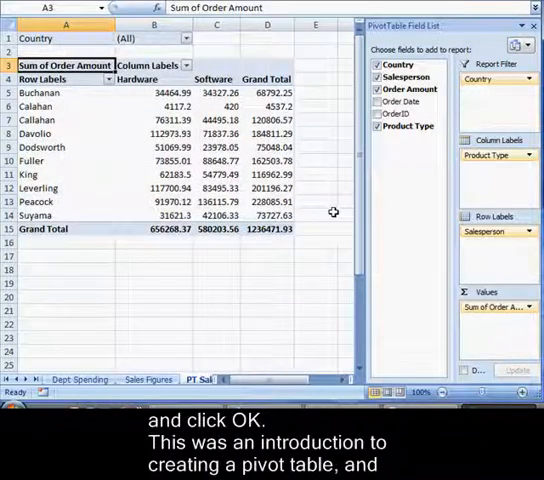